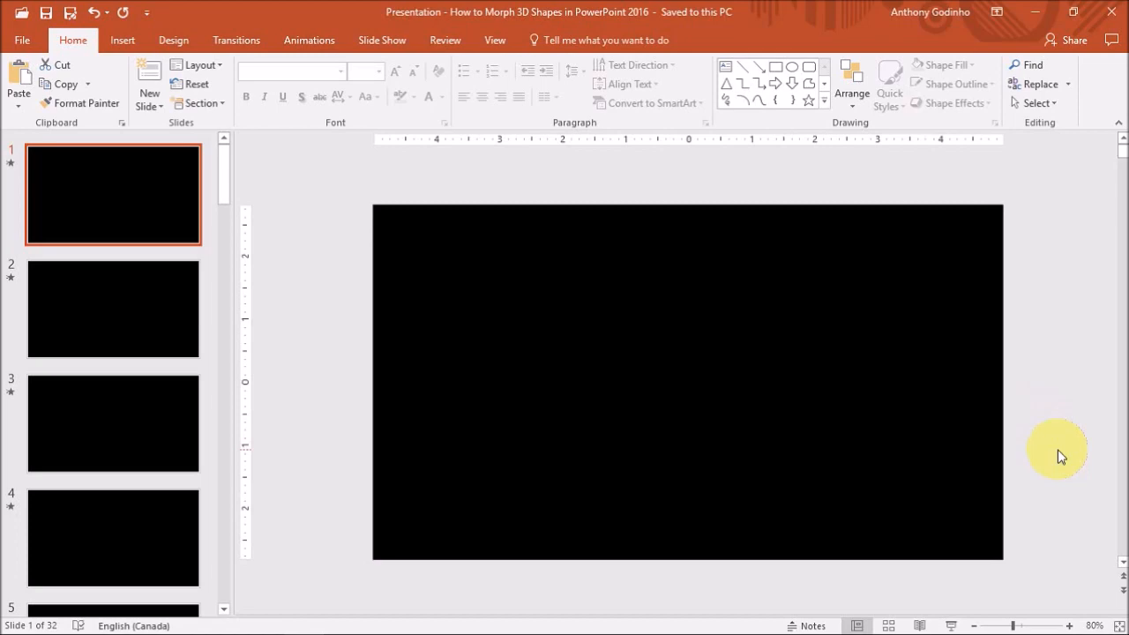
Go to the Insert commands to start adding a rounded rectangle on the black slide.
{"action": "left_click", "coordinate": [122, 39]}
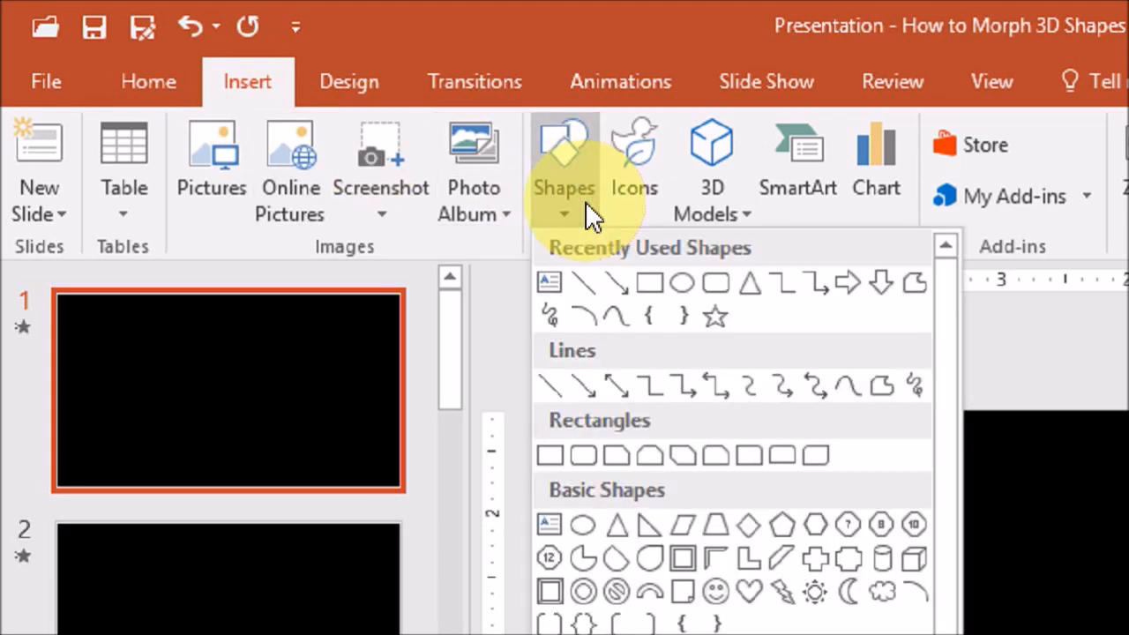
{"action": "mouse_move", "coordinate": [717, 282]}
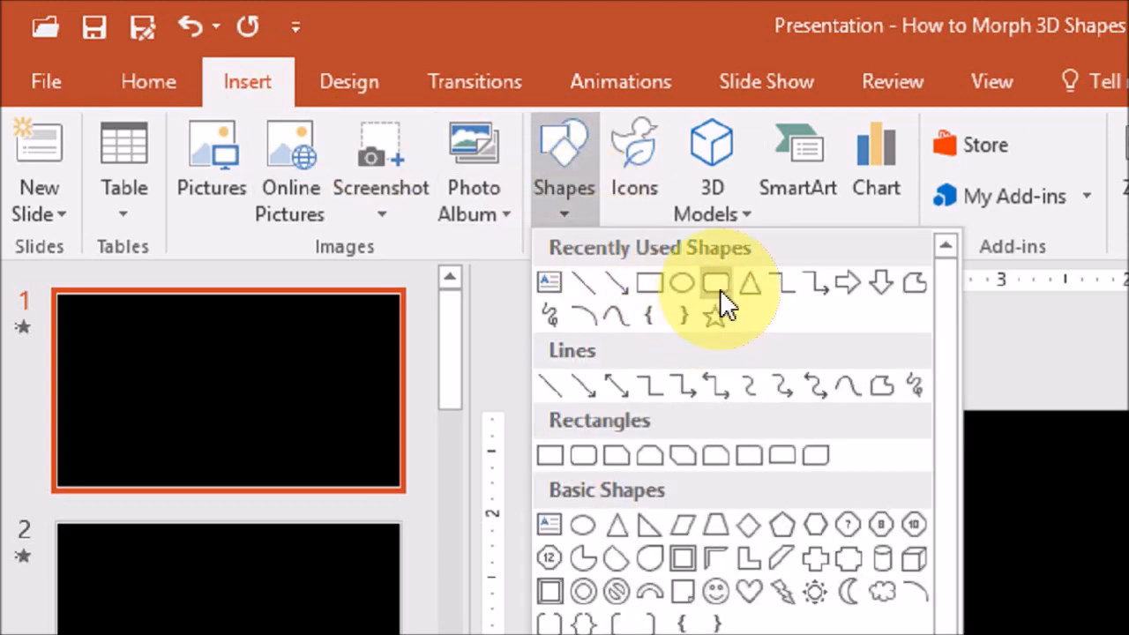
{"action": "mouse_move", "coordinate": [717, 282]}
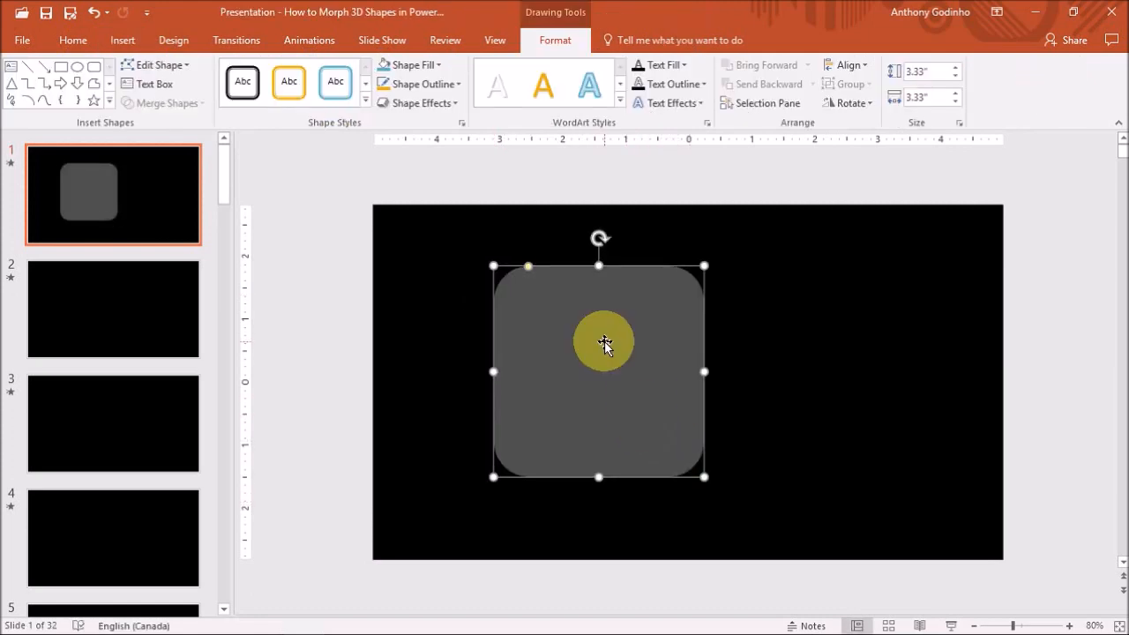
Bring up Format Shape for the rounded rectangle and expand its fill settings for a solid blue fill.
{"action": "right_click", "coordinate": [603, 342]}
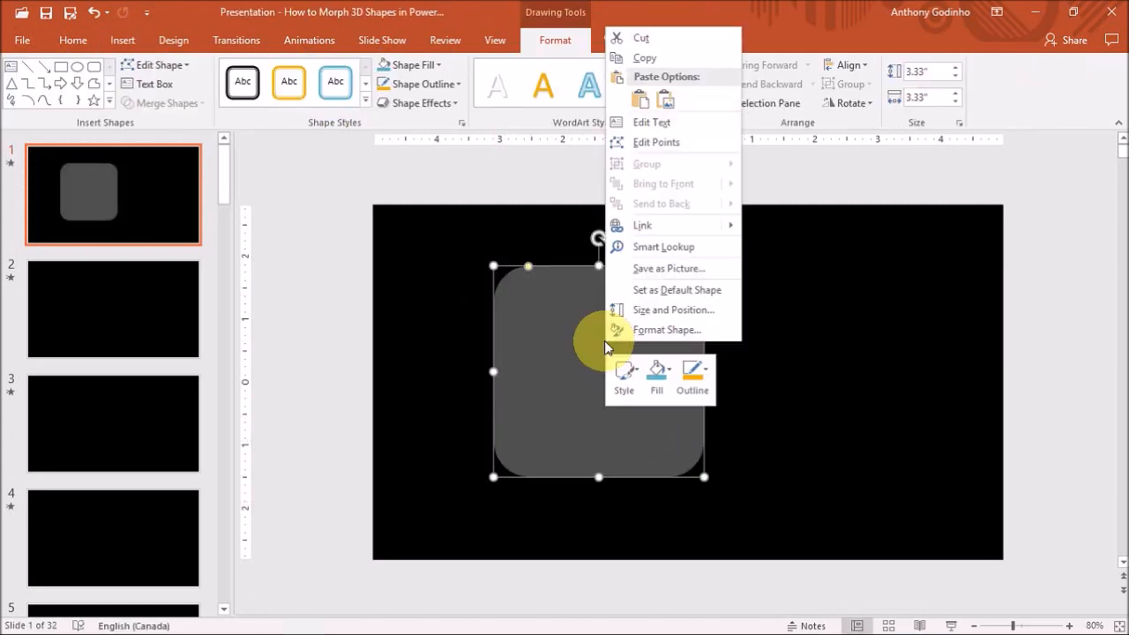
{"action": "mouse_move", "coordinate": [667, 330]}
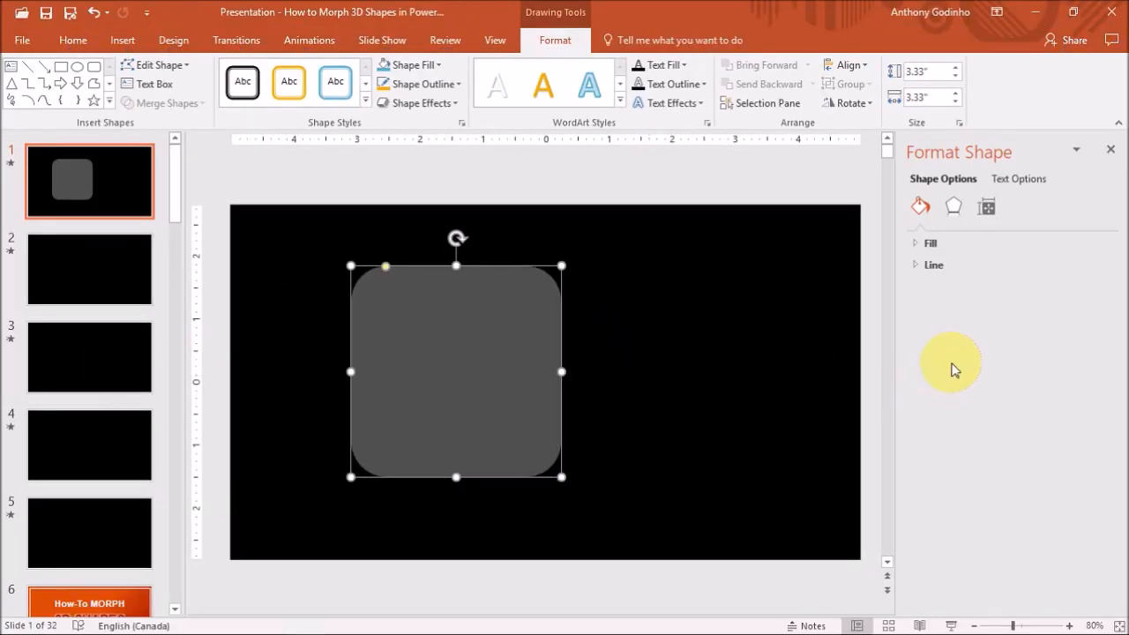
{"action": "left_click", "coordinate": [914, 243]}
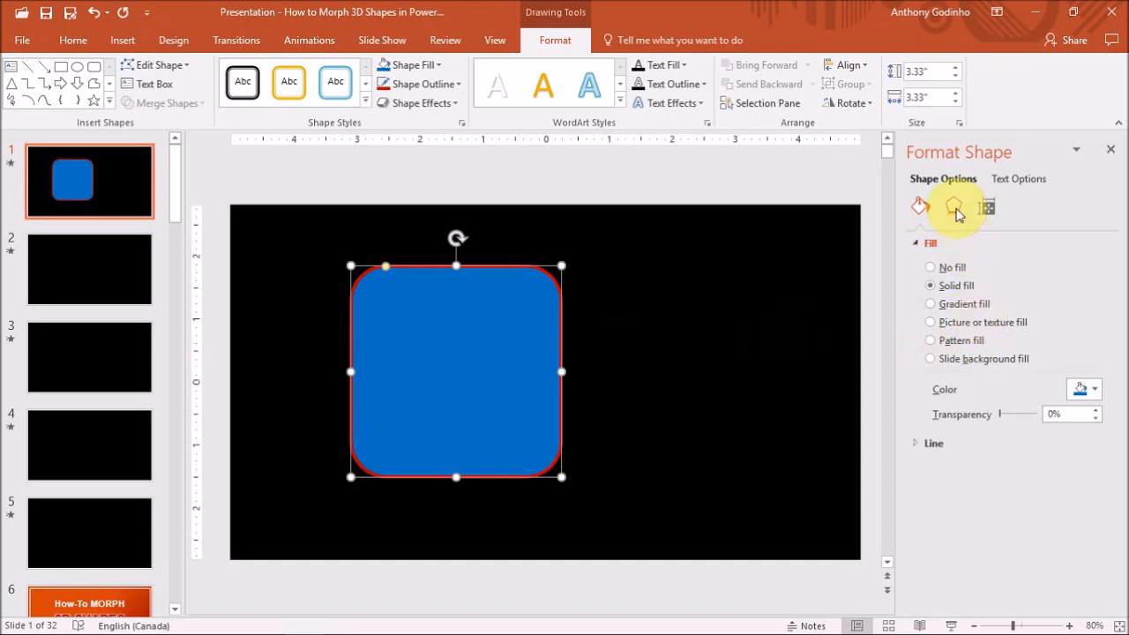
{"action": "mouse_move", "coordinate": [956, 207]}
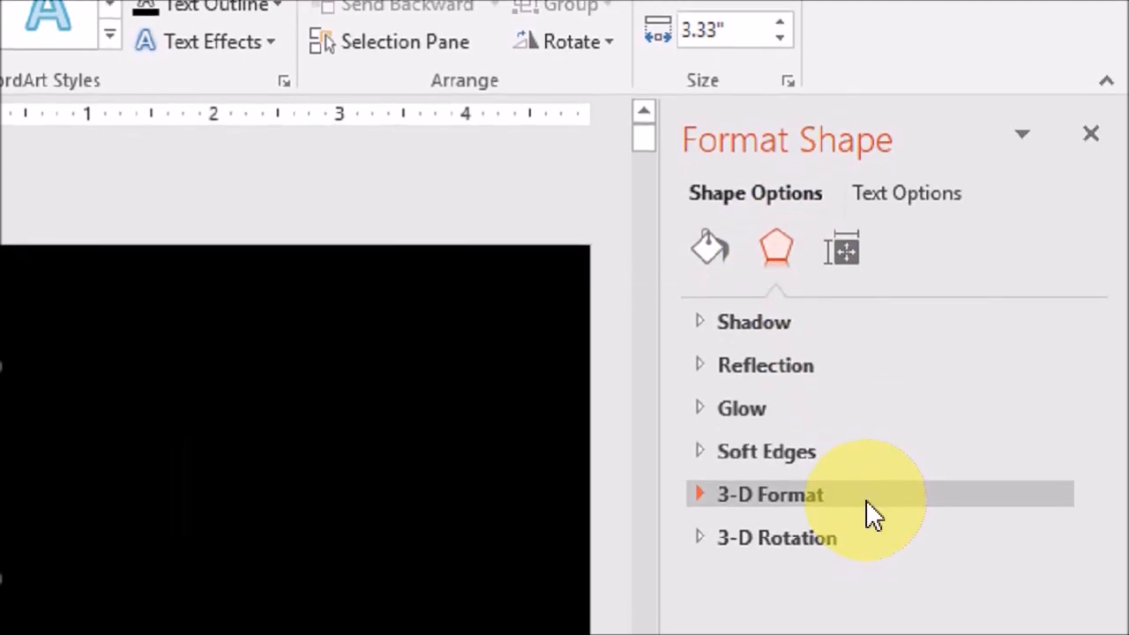
In 3-D Format, apply top and bottom bevels and set the depth size to 75 pt.
{"action": "left_click", "coordinate": [769, 494]}
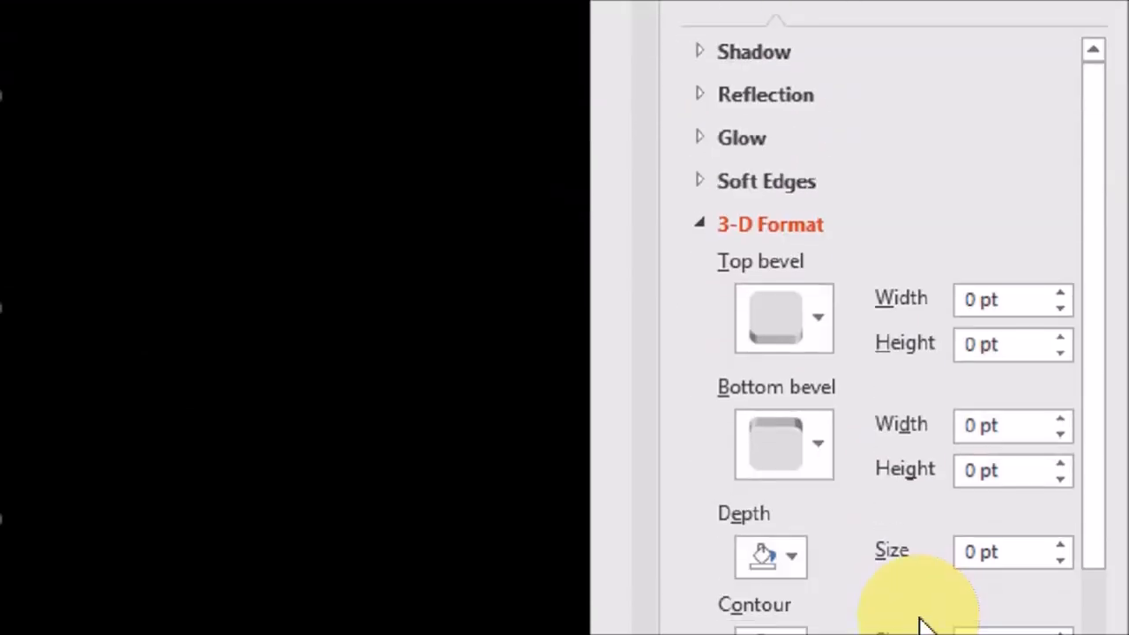
{"action": "scroll", "scroll_direction": "down", "scroll_amount": 3}
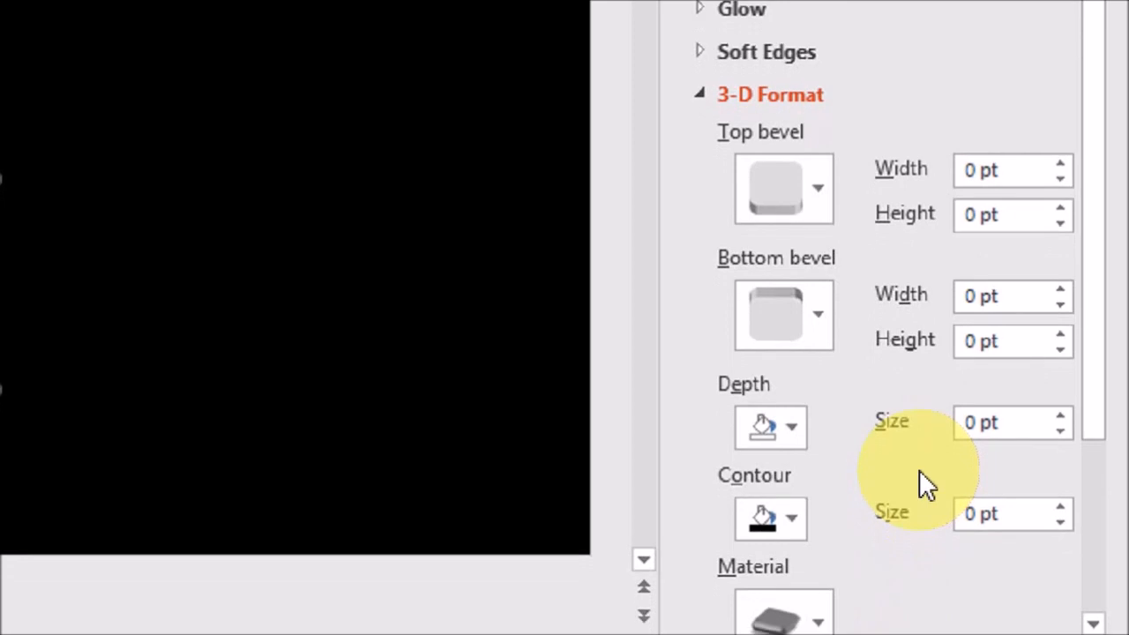
{"action": "left_click", "coordinate": [815, 187]}
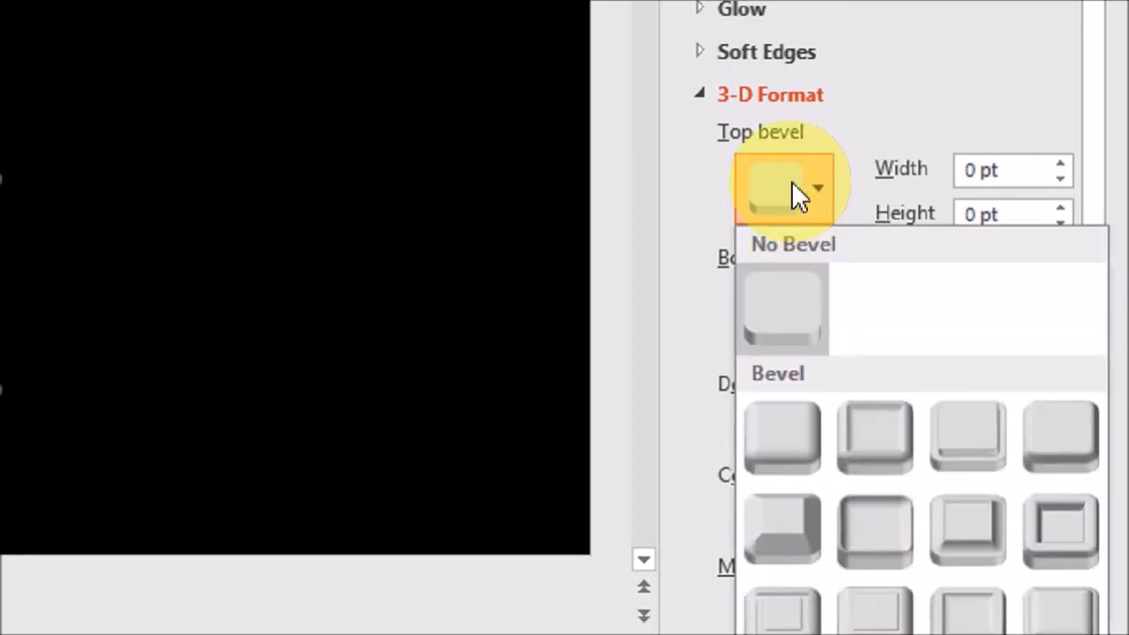
{"action": "scroll", "scroll_direction": "down", "scroll_amount": 3}
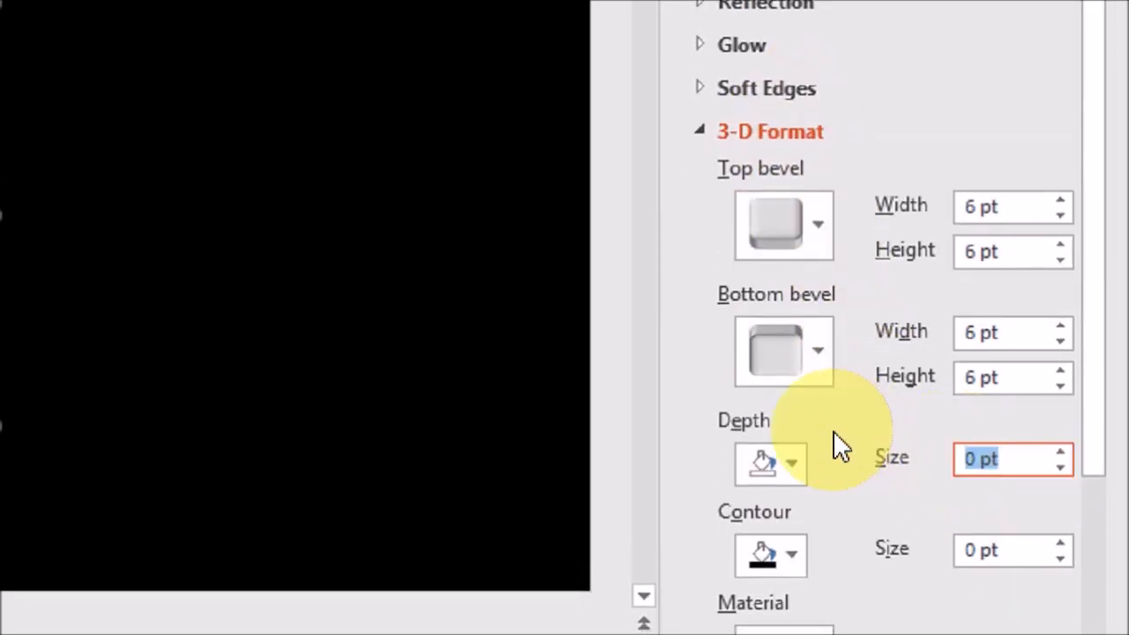
{"action": "type", "text": "75"}
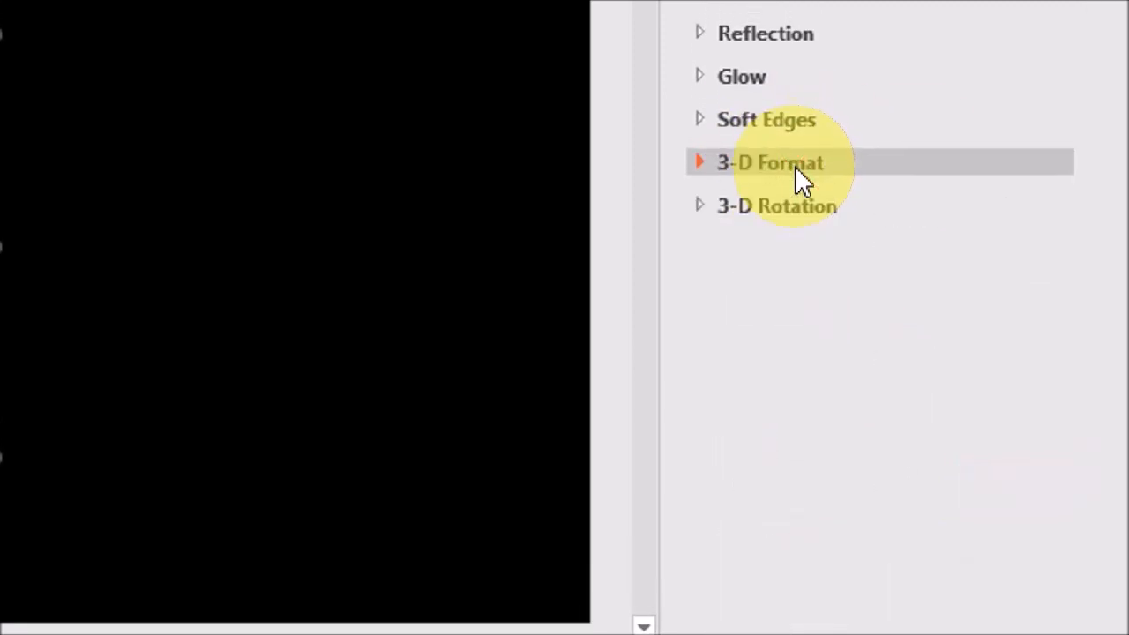
{"action": "mouse_move", "coordinate": [811, 220]}
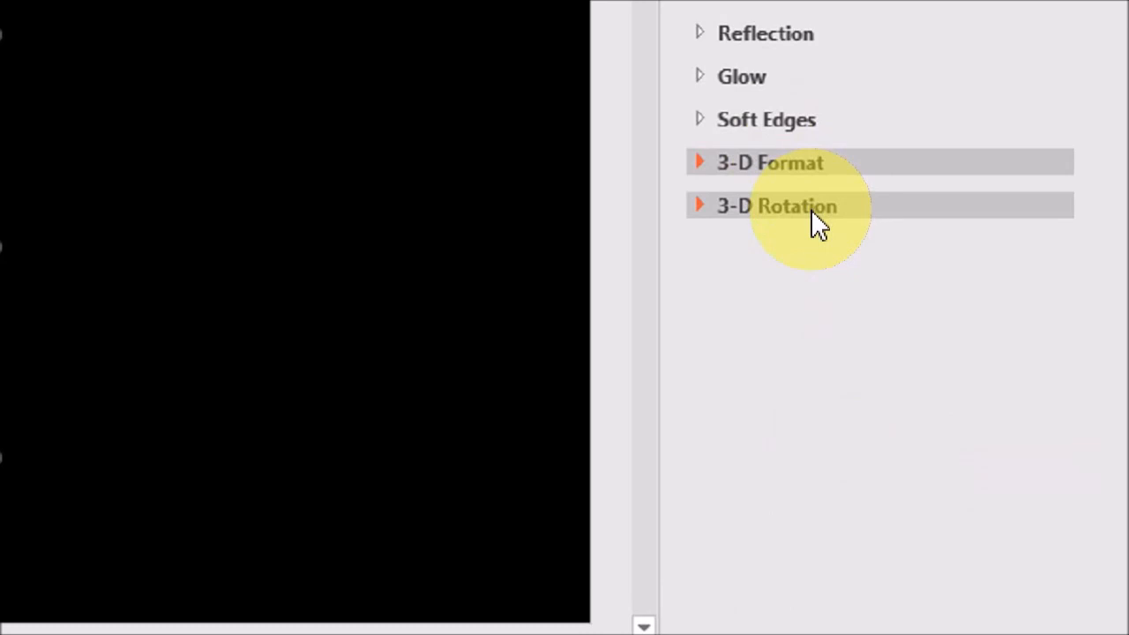
Try a parallel 3-D rotation preset on the shape, then remove the rotation again.
{"action": "left_click", "coordinate": [776, 204]}
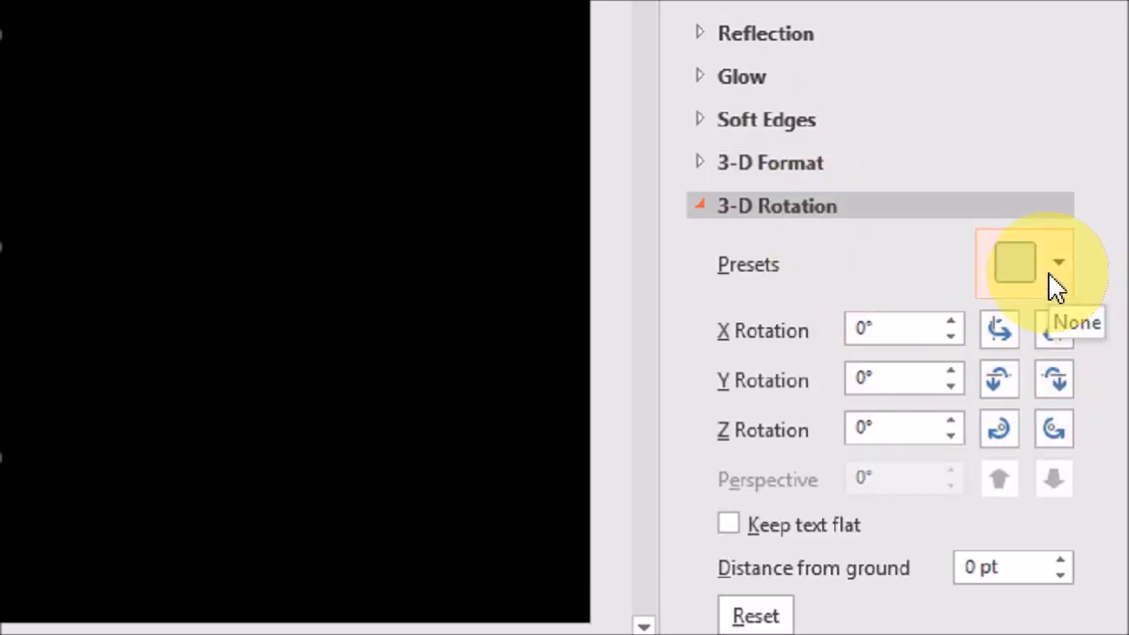
{"action": "left_click", "coordinate": [1058, 264]}
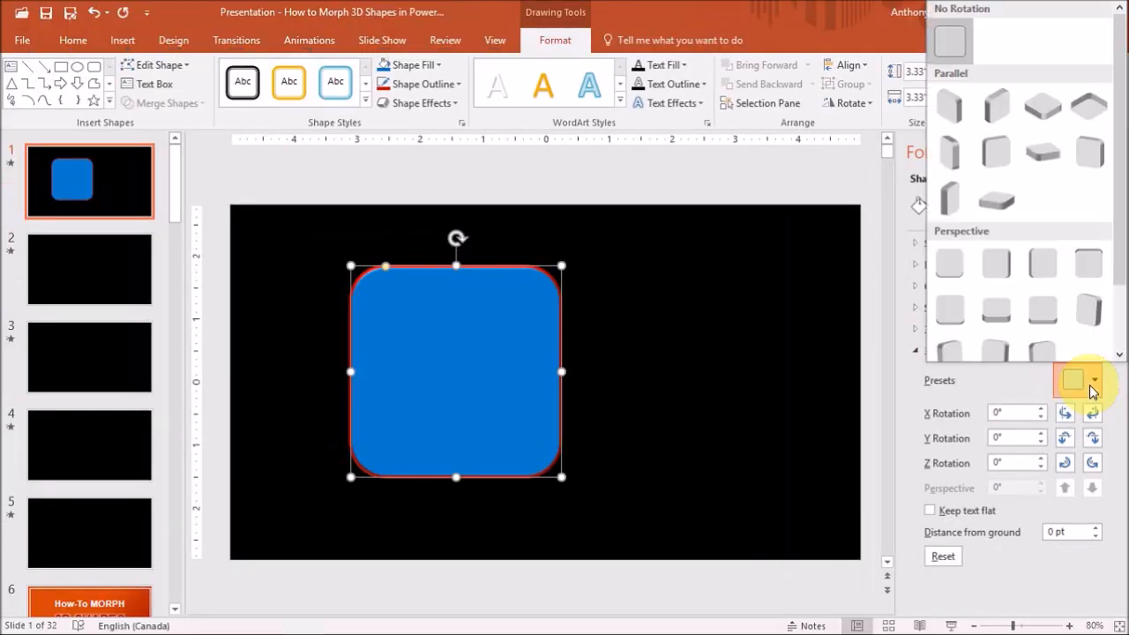
{"action": "left_click", "coordinate": [949, 106]}
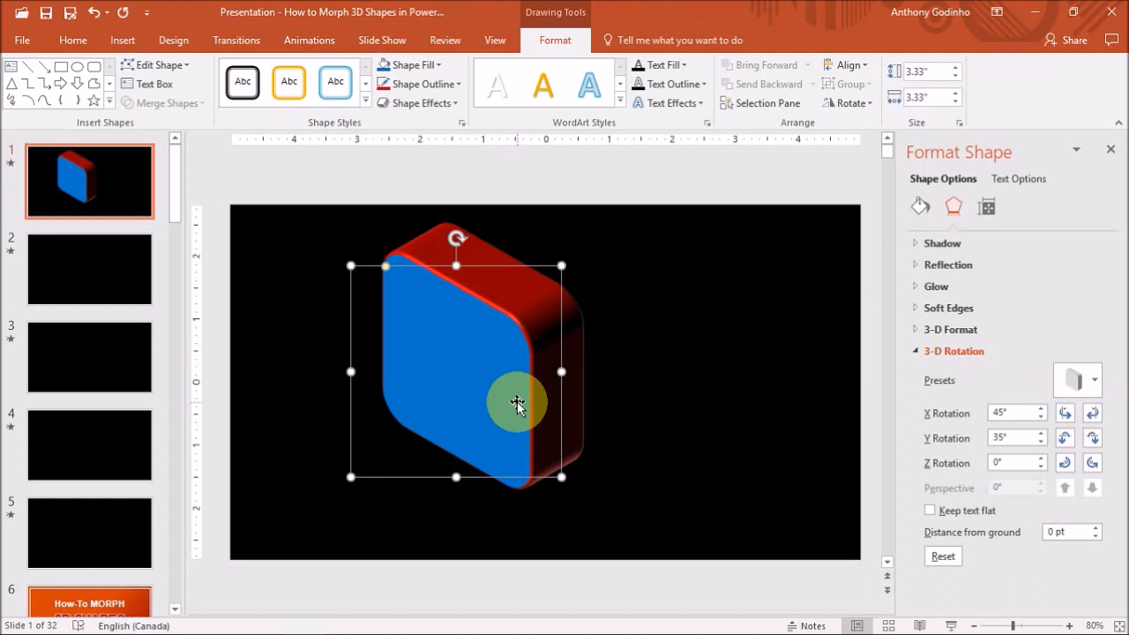
{"action": "left_click", "coordinate": [1077, 379]}
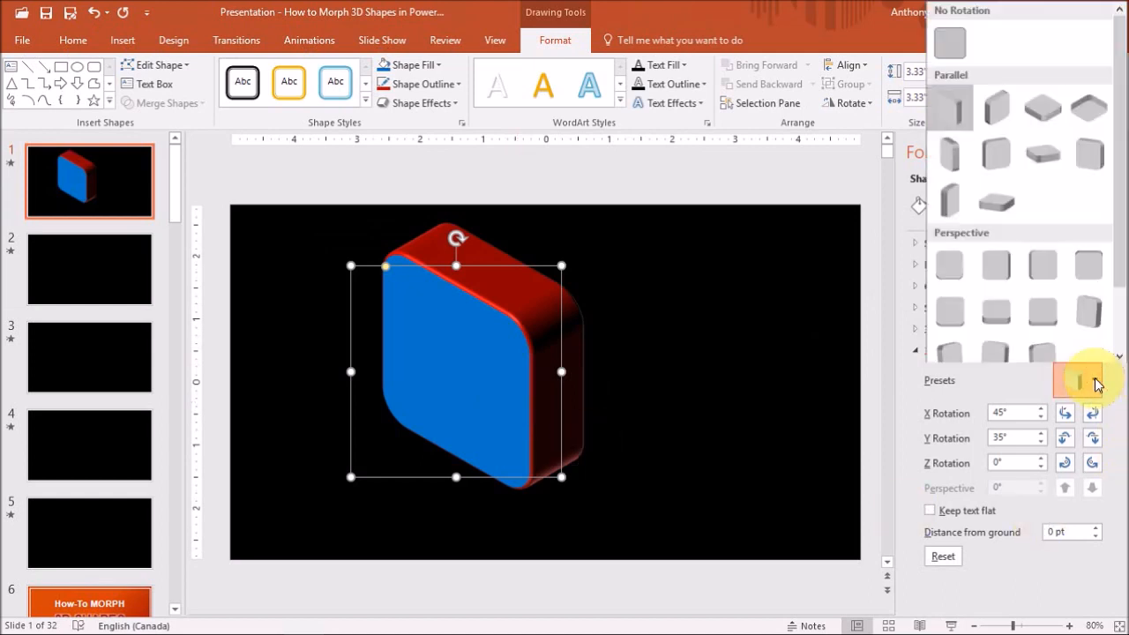
{"action": "left_click", "coordinate": [949, 43]}
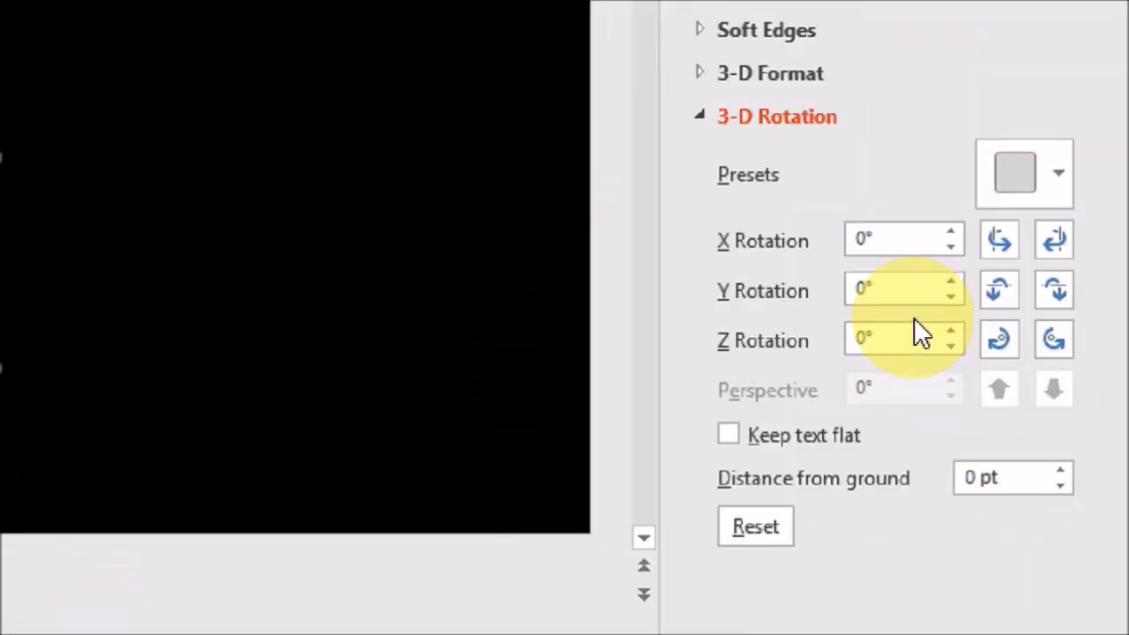
{"action": "mouse_move", "coordinate": [785, 318]}
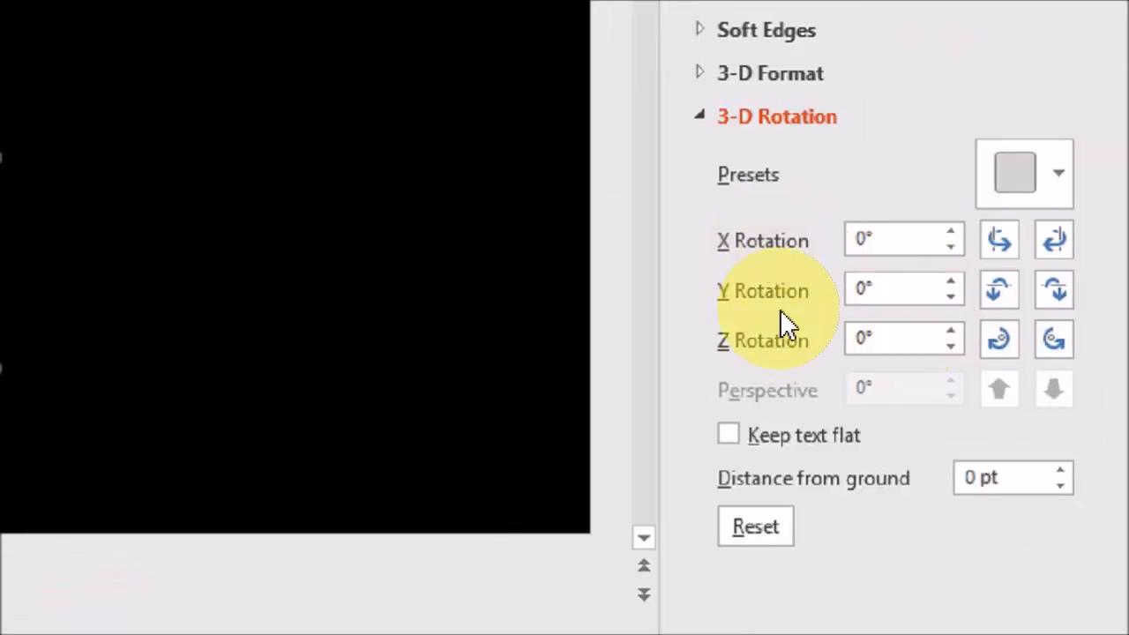
{"action": "mouse_move", "coordinate": [794, 365]}
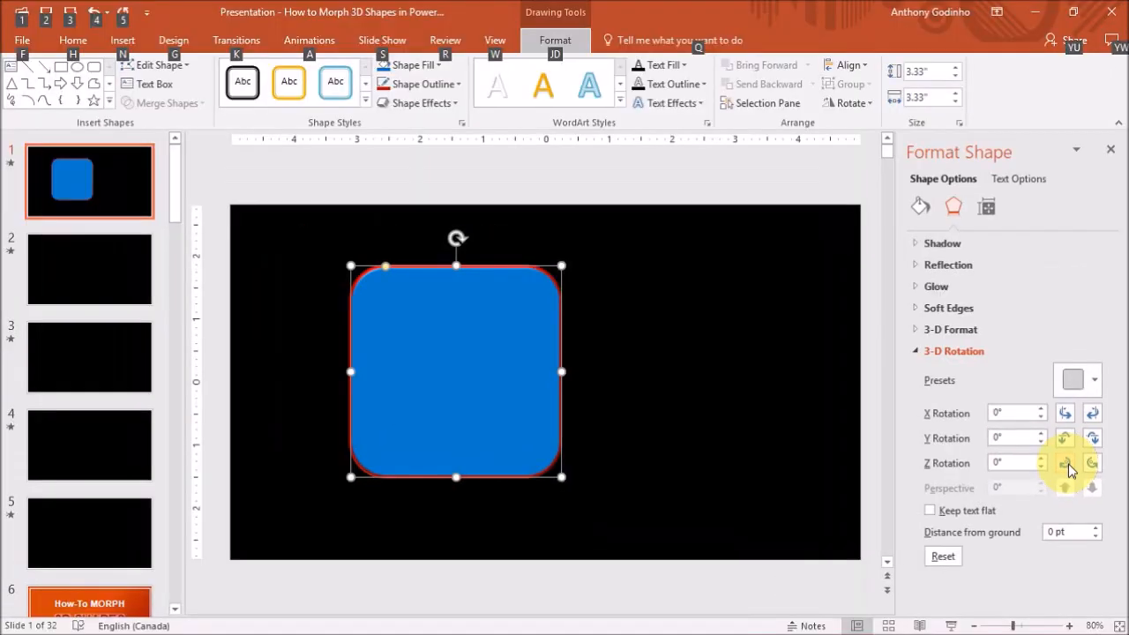
Nudge X rotation to 30° and Y rotation to 25° so the thick red sides show.
{"action": "left_click", "coordinate": [1066, 407]}
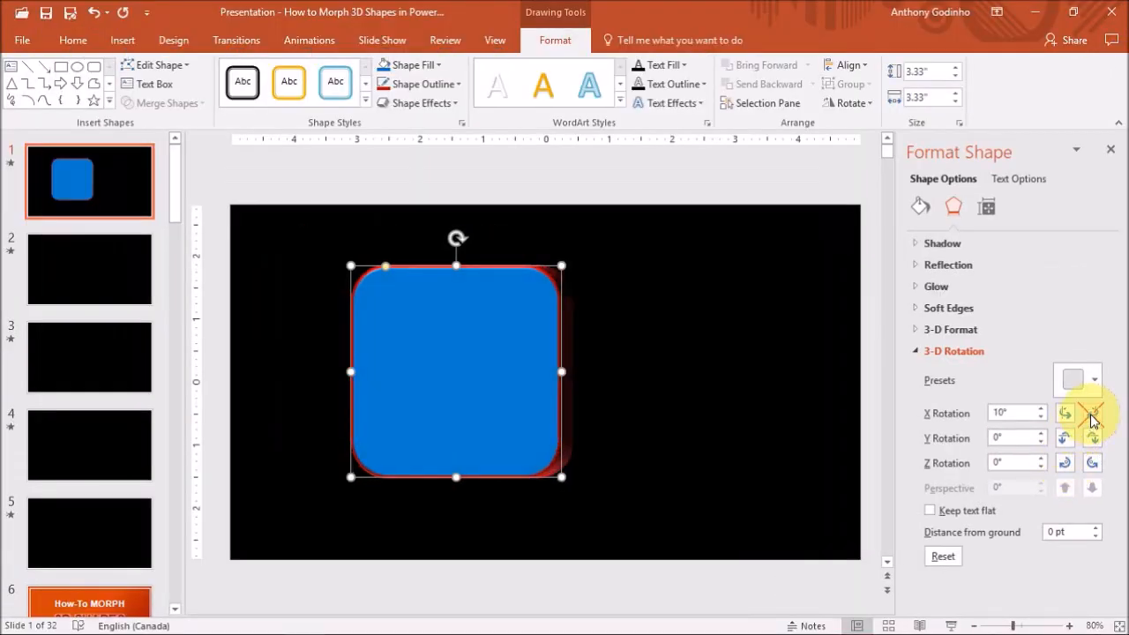
{"action": "left_click", "coordinate": [1066, 434]}
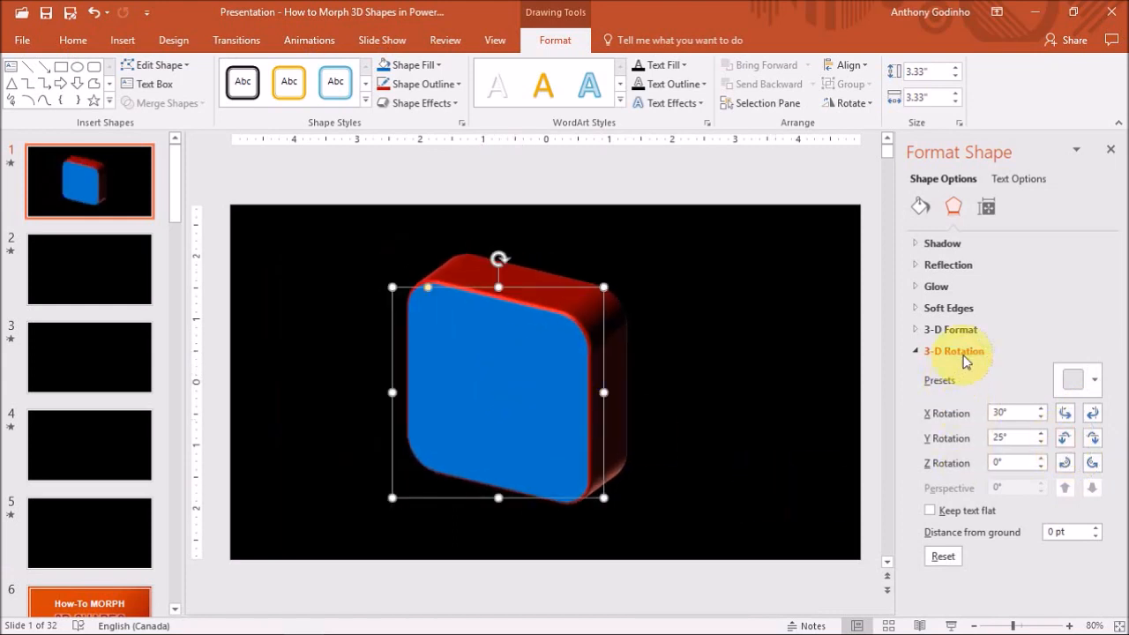
Return to 3-D Format and choose a different lighting preset for the tilted square.
{"action": "left_click", "coordinate": [951, 351]}
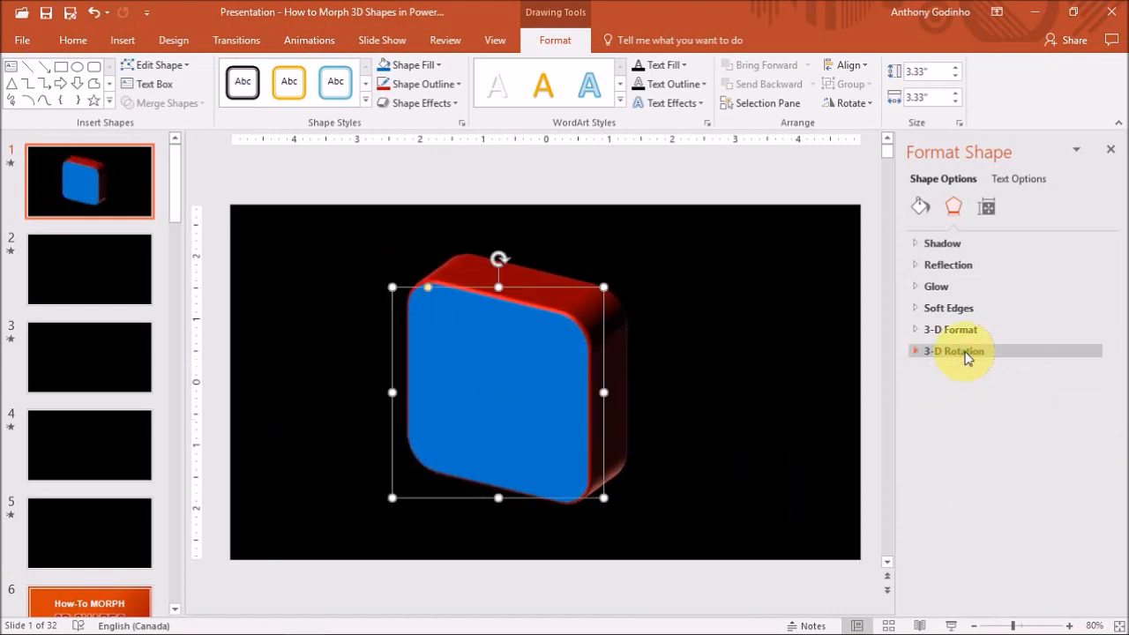
{"action": "left_click", "coordinate": [949, 330]}
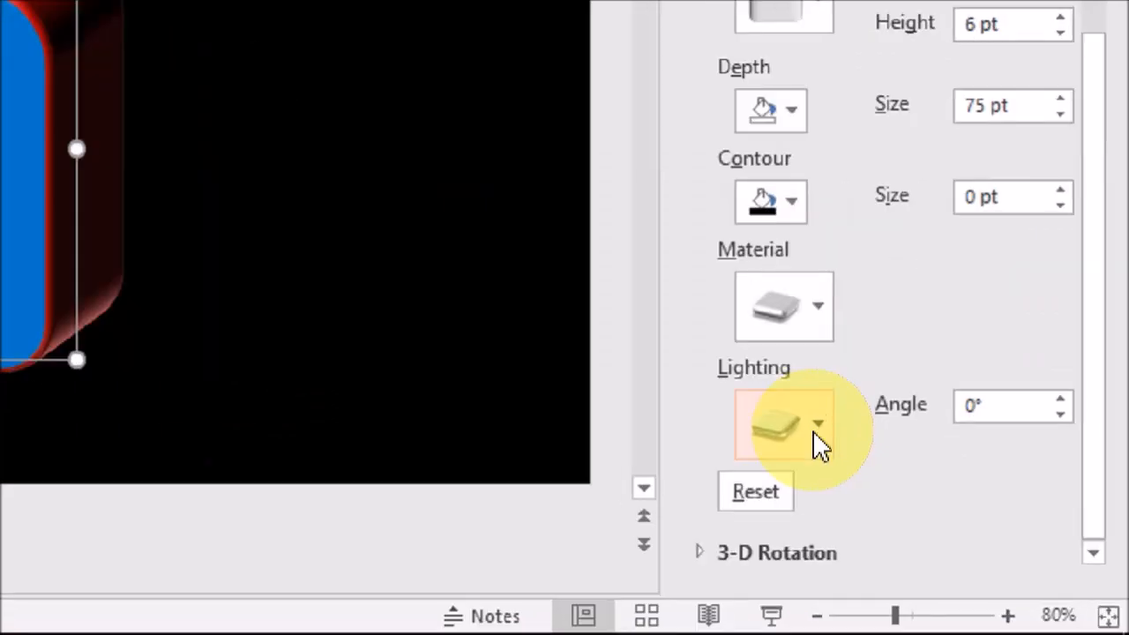
{"action": "left_click", "coordinate": [816, 424]}
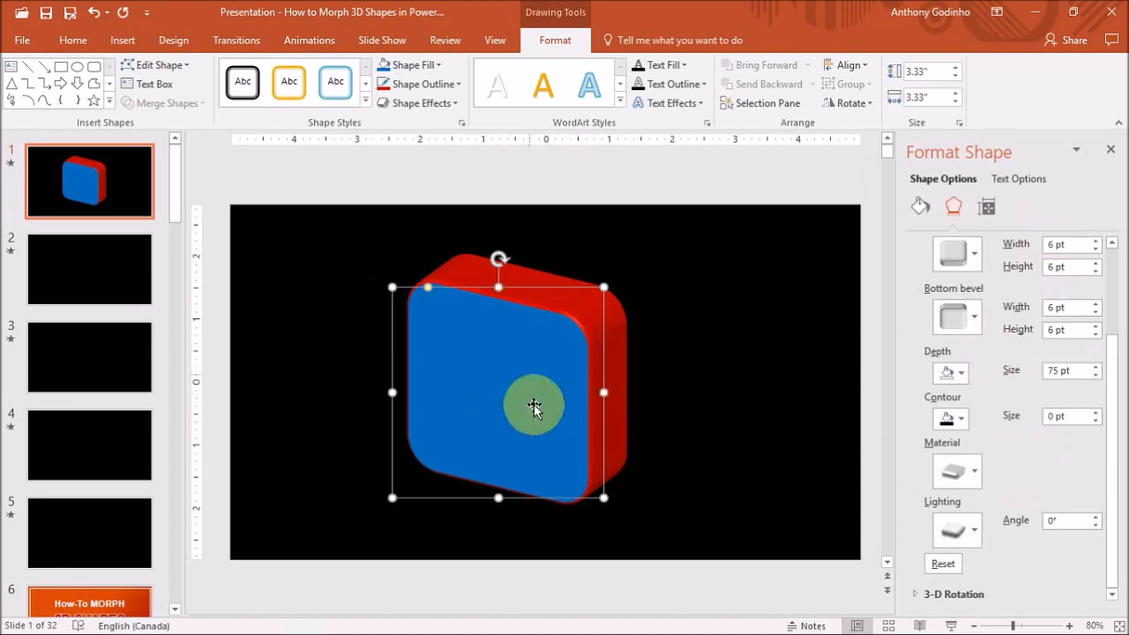
{"action": "left_click_drag", "start_coordinate": [533, 406], "coordinate": [529, 360]}
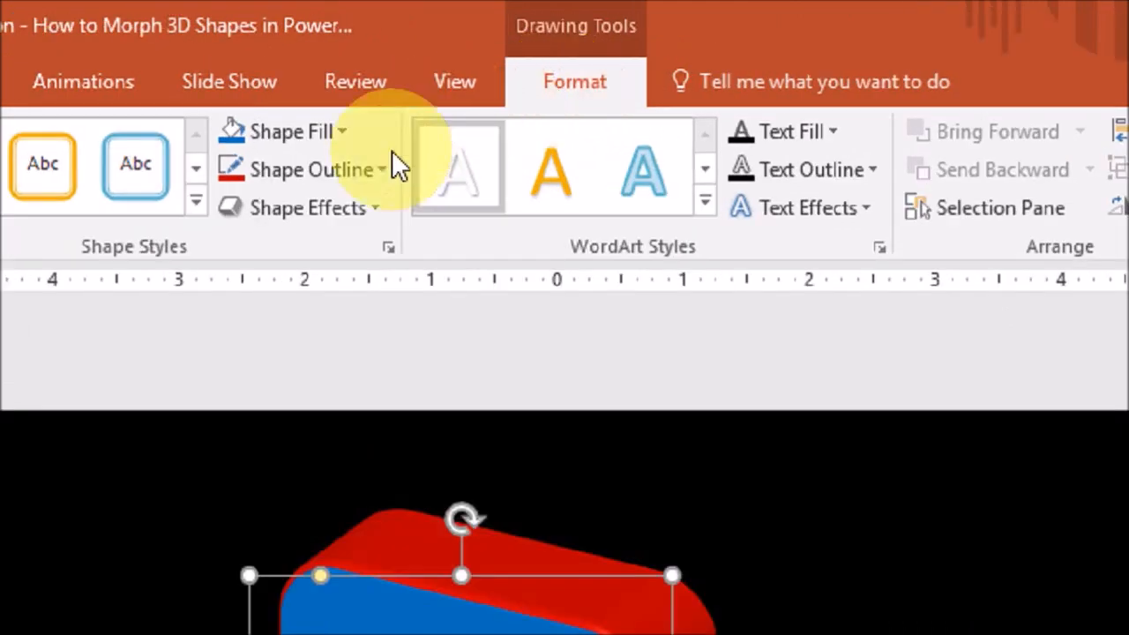
Set the shape outline to blue so the 3-D sides match the fill.
{"action": "left_click", "coordinate": [311, 170]}
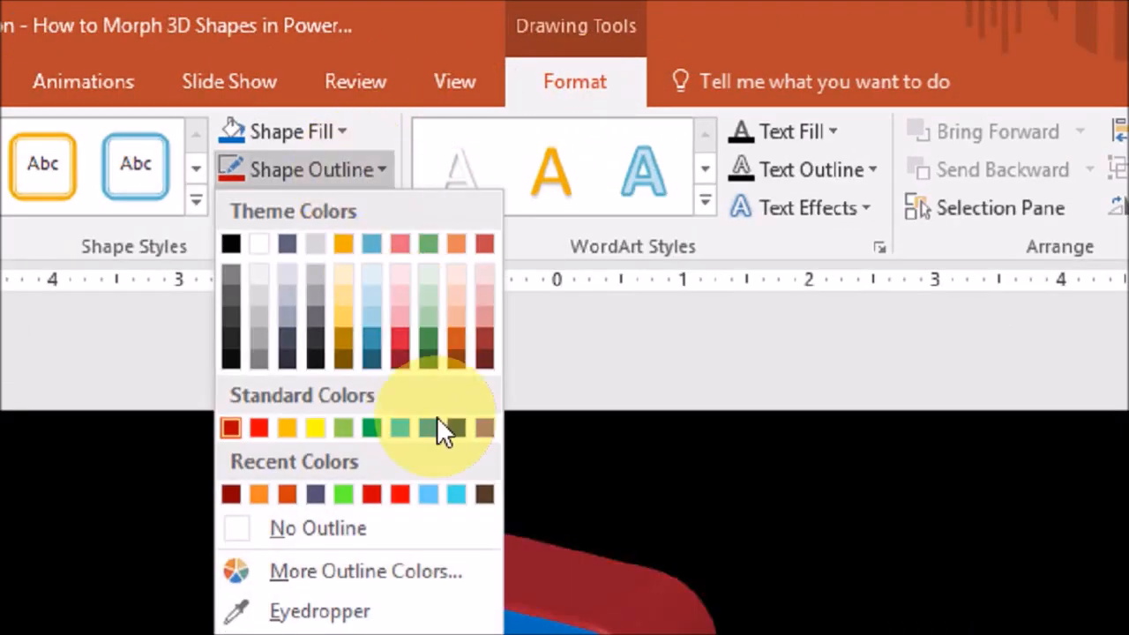
{"action": "left_click", "coordinate": [399, 428]}
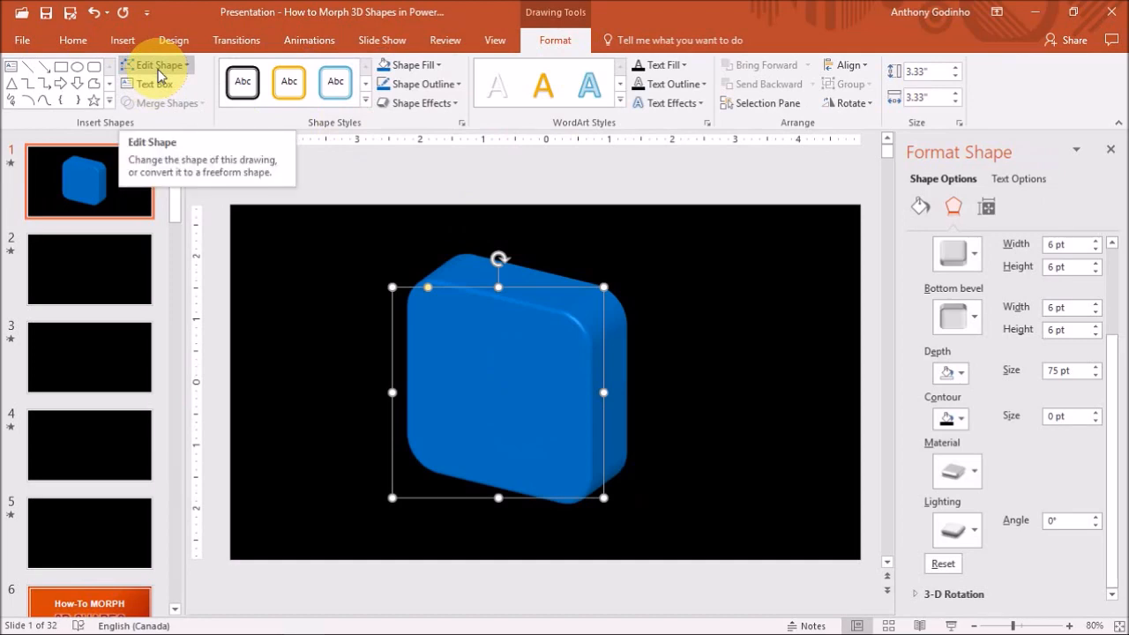
Use Edit Shape > Change Shape to list basic shapes for converting the square to an oval.
{"action": "left_click", "coordinate": [157, 63]}
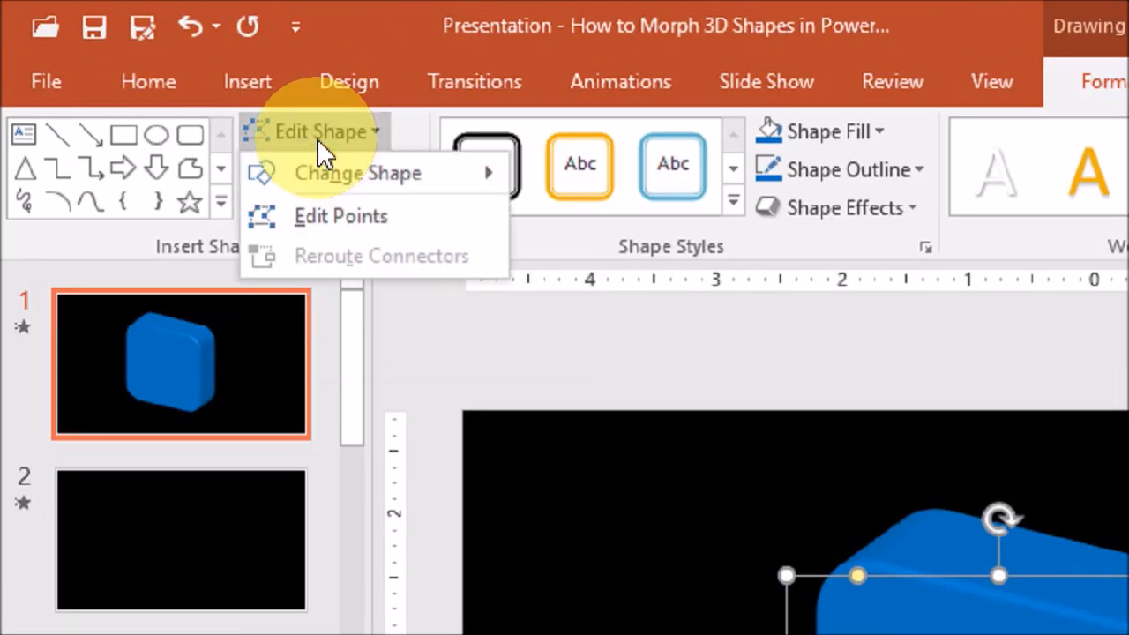
{"action": "left_click", "coordinate": [357, 172]}
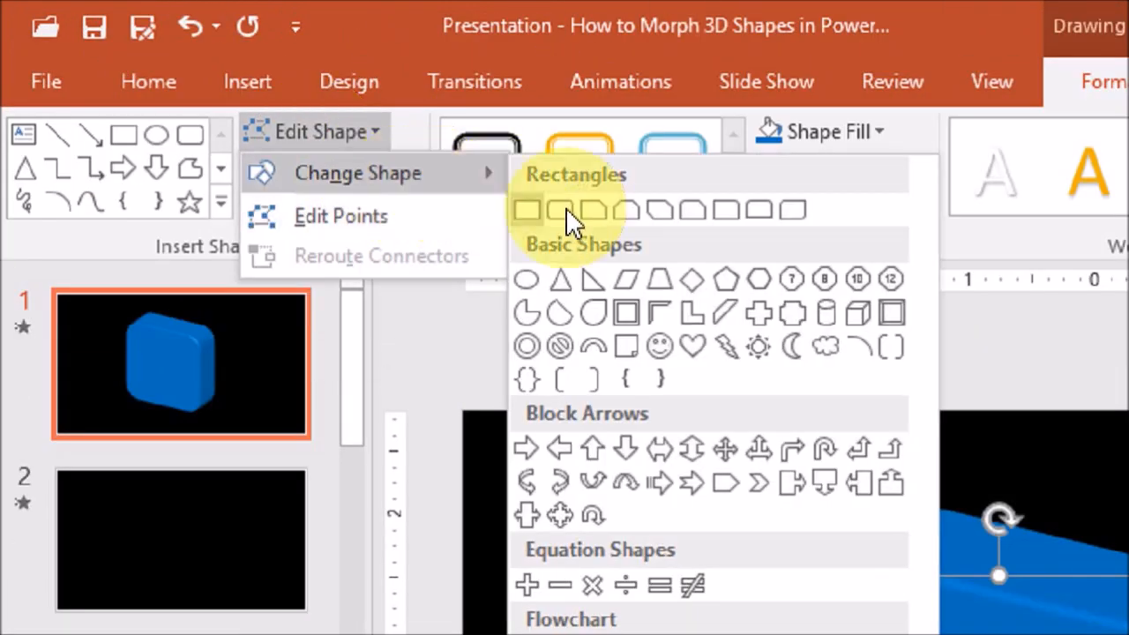
{"action": "mouse_move", "coordinate": [525, 279]}
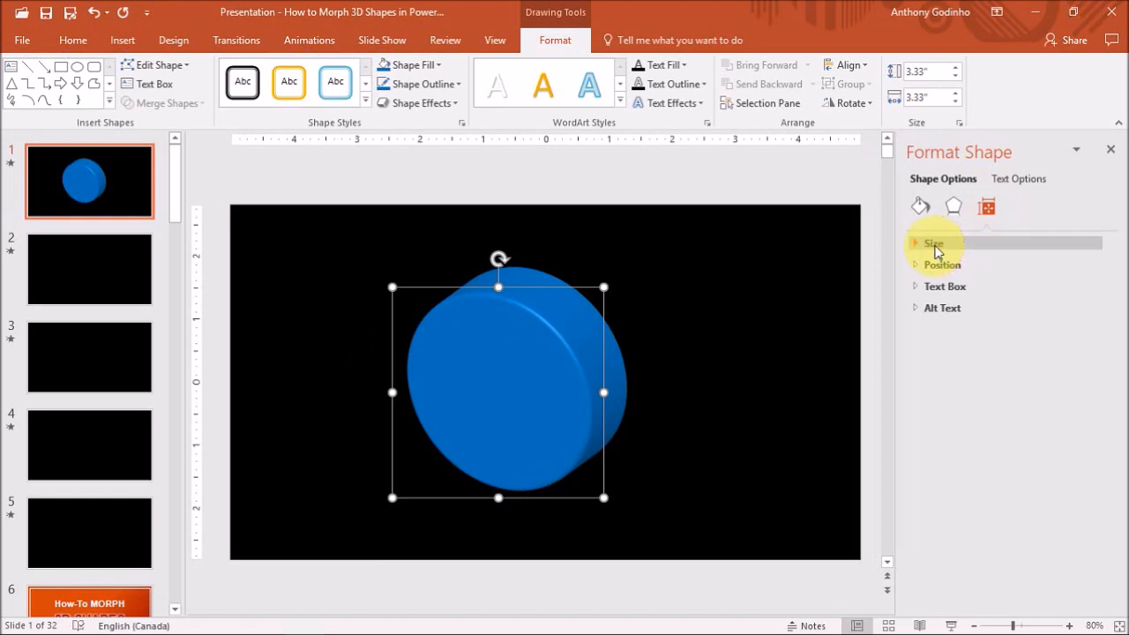
In Size settings, lock aspect ratio and set the height to 4 inches, making the disc 4" square.
{"action": "left_click", "coordinate": [933, 243]}
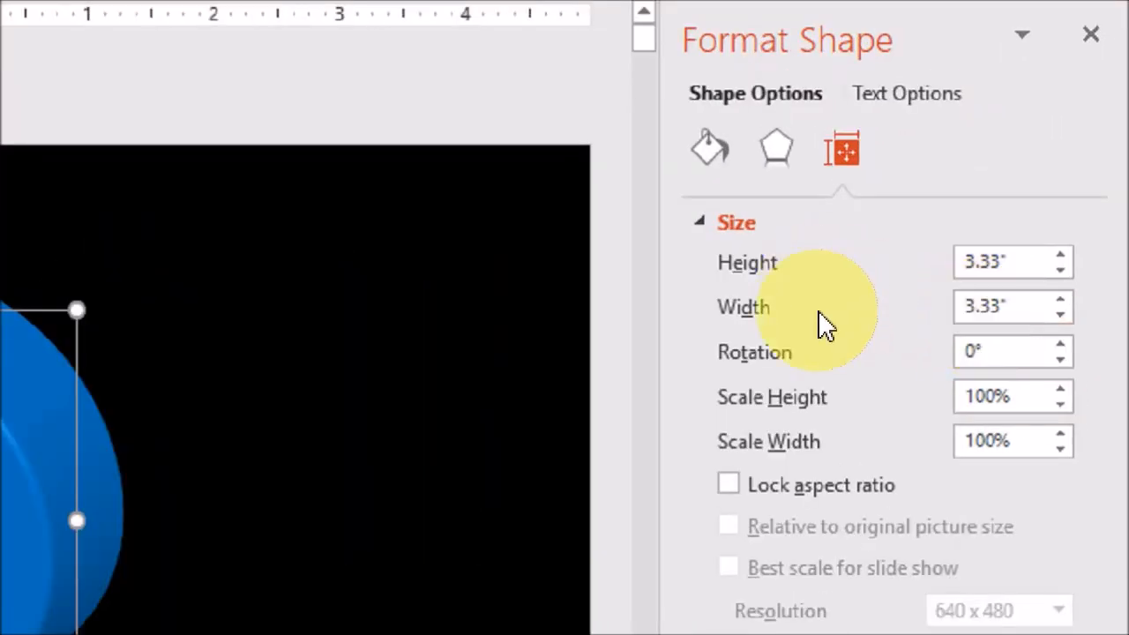
{"action": "left_click", "coordinate": [1006, 307]}
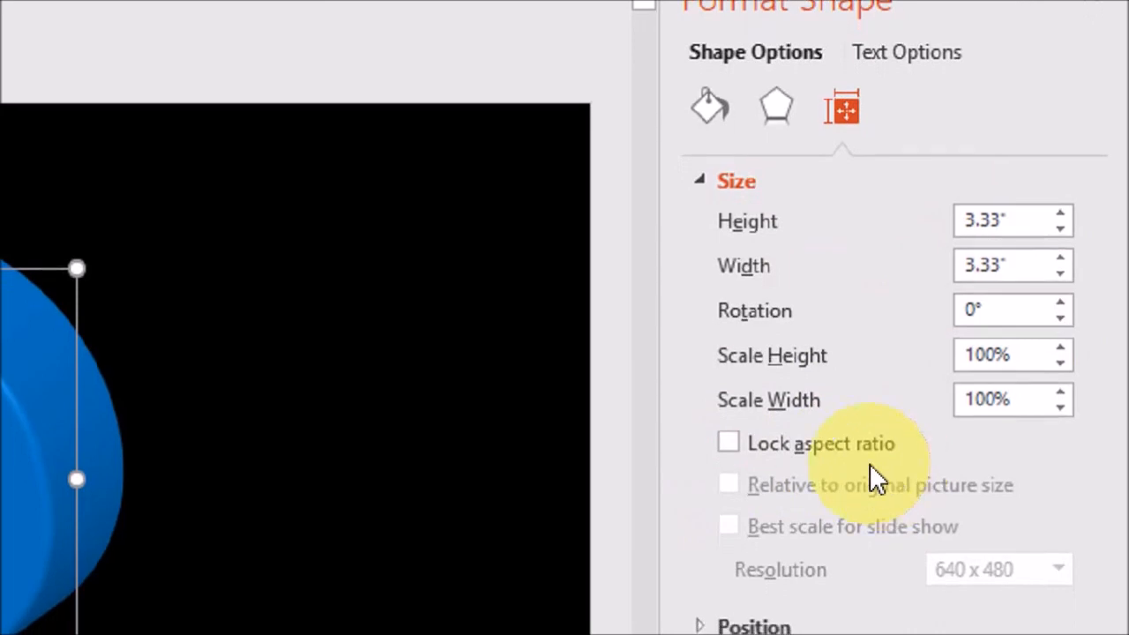
{"action": "left_click", "coordinate": [729, 443]}
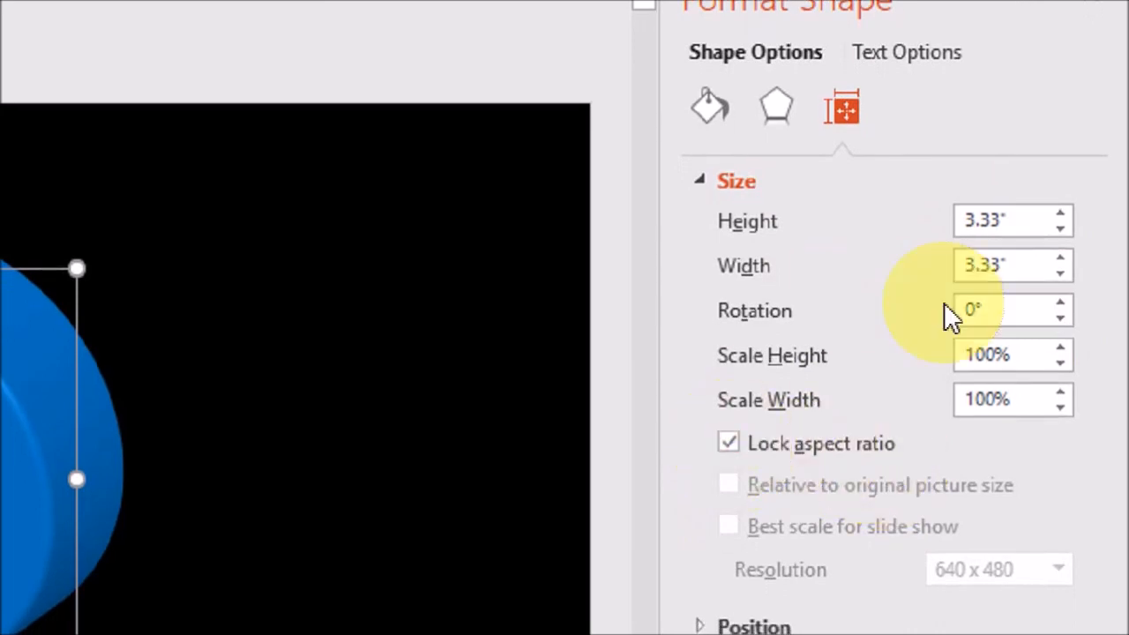
{"action": "left_click", "coordinate": [1006, 220]}
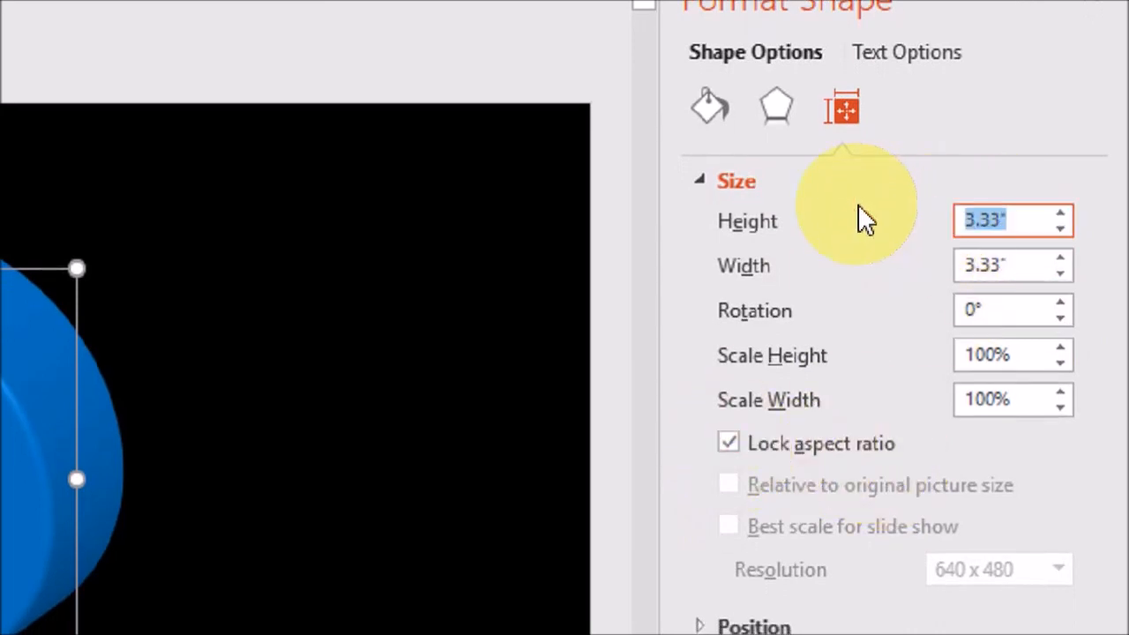
{"action": "type", "text": "4\""}
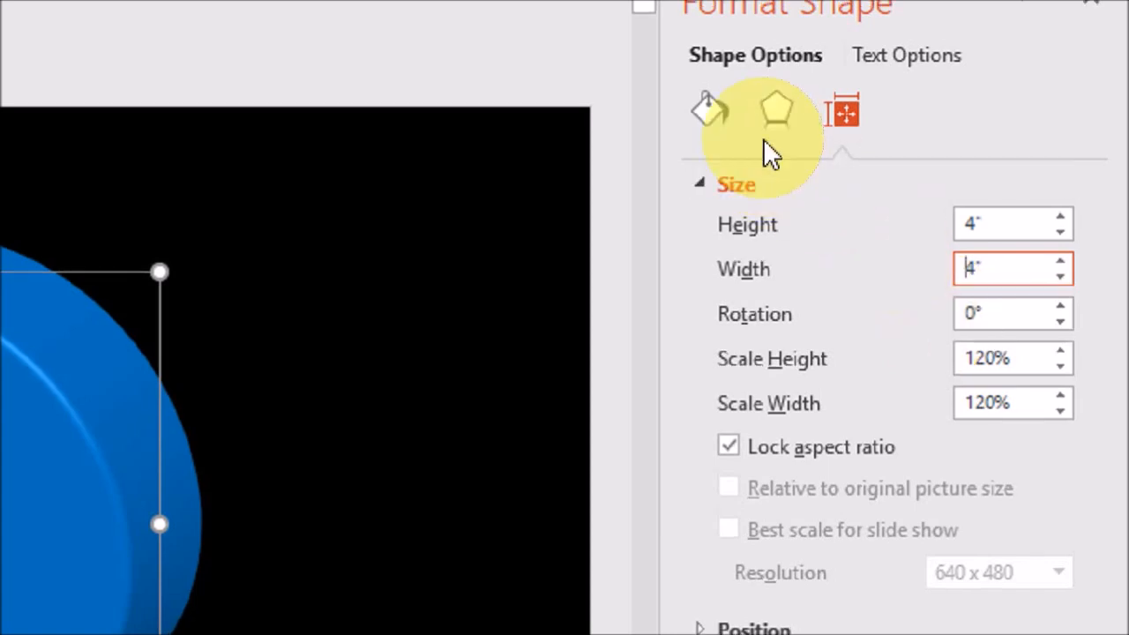
In Effects, set top and bottom bevel width and height to 144 pt and depth size to 0.
{"action": "left_click", "coordinate": [777, 110]}
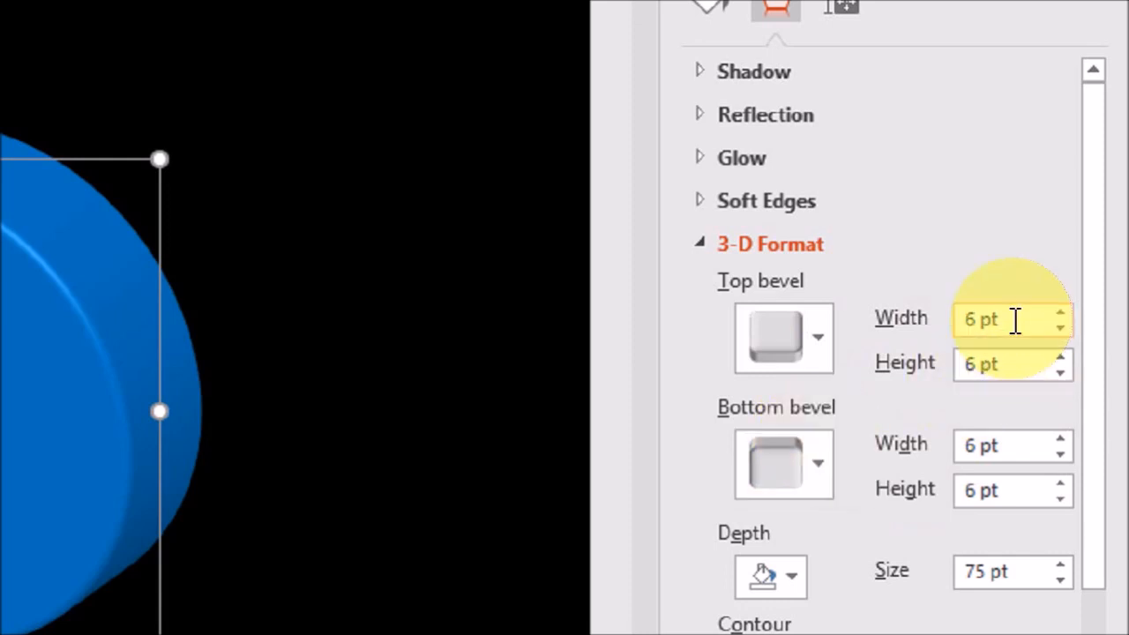
{"action": "type", "text": "144"}
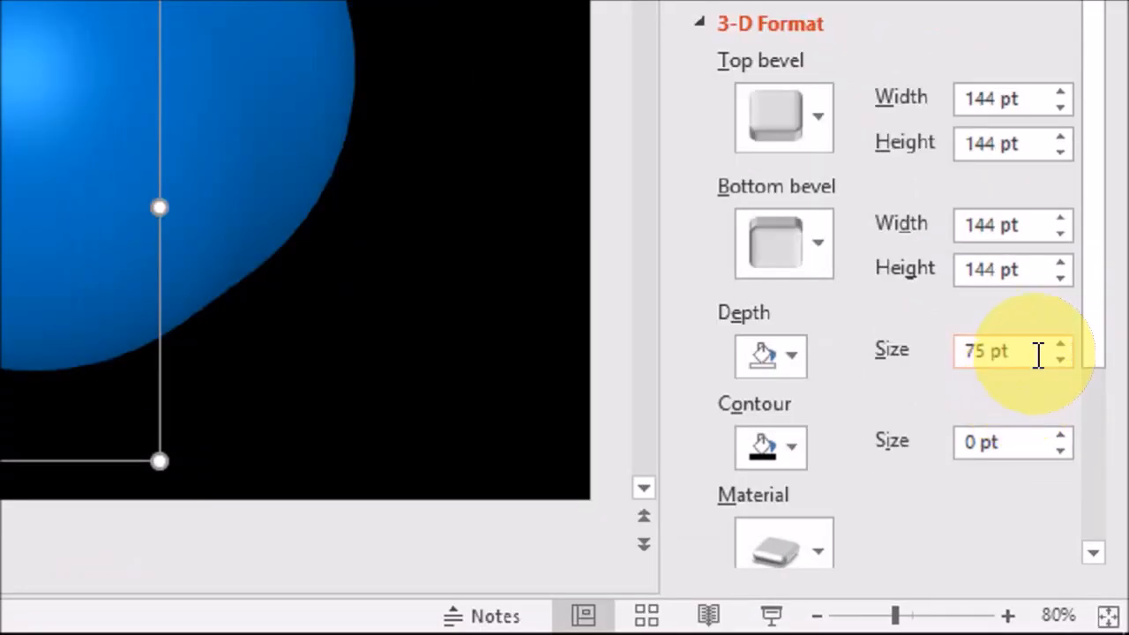
{"action": "type", "text": "0"}
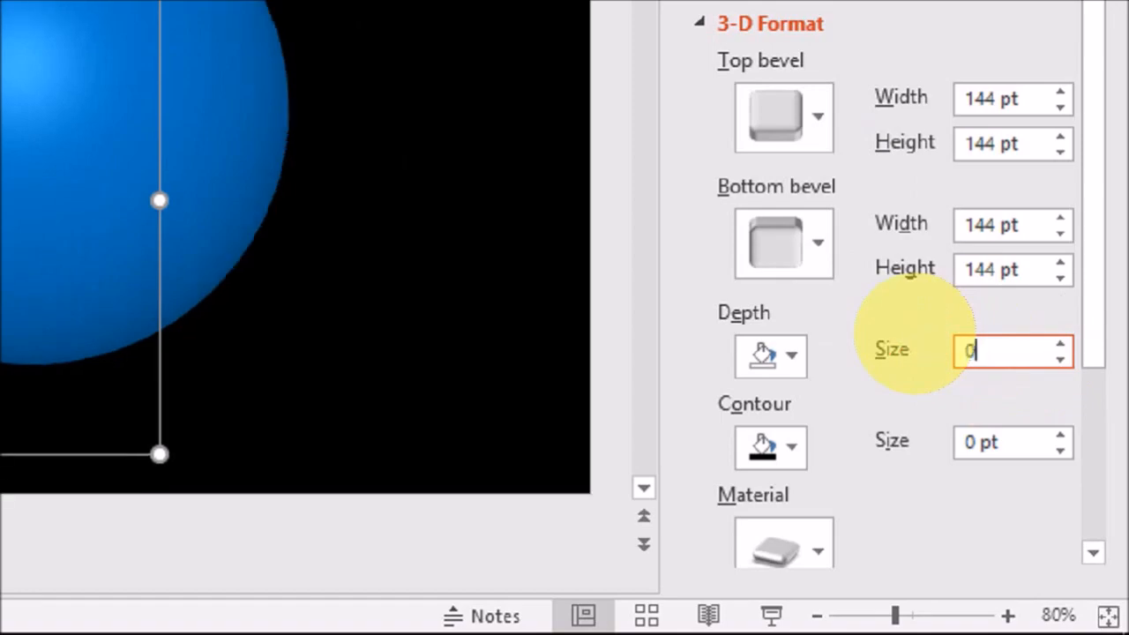